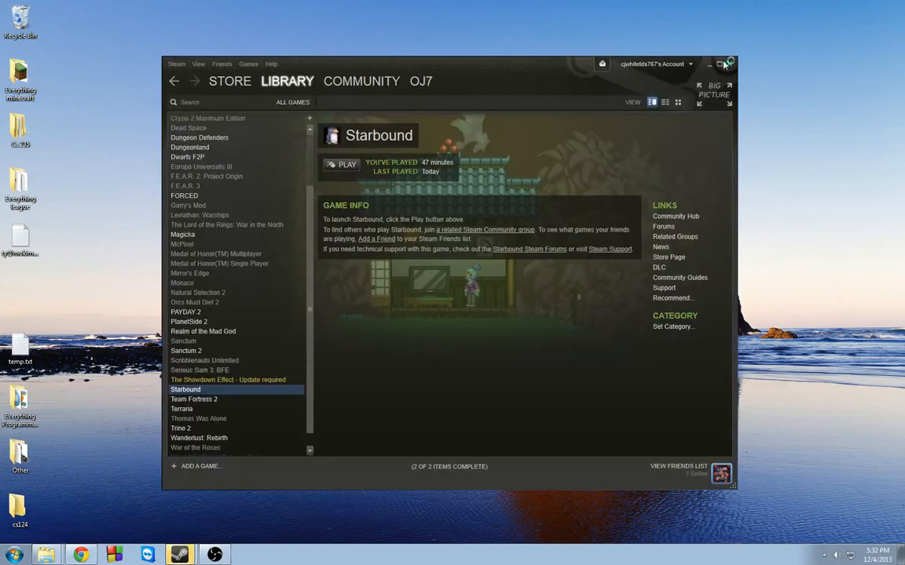
Close the Steam library window and open Starbound's win32 install folder in Explorer.
click(341, 164)
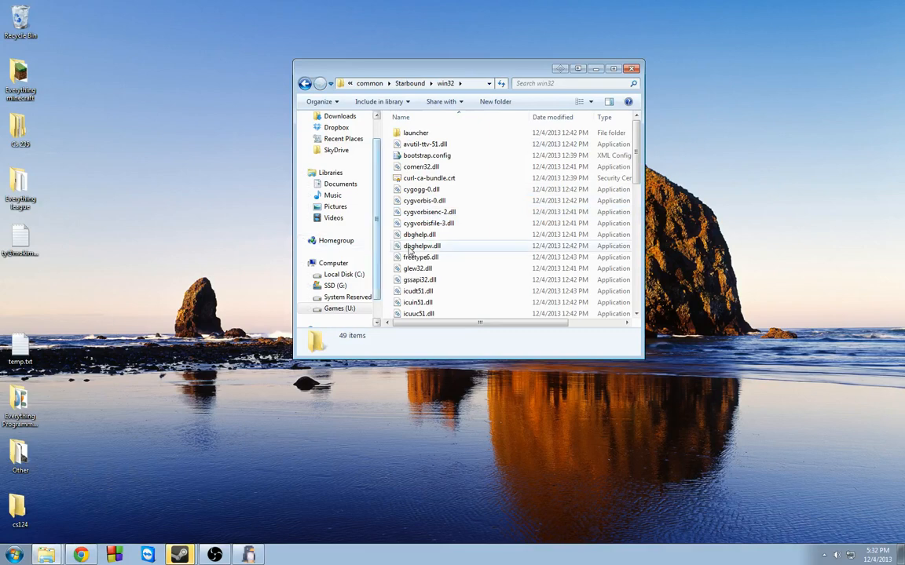
mouse_move(462, 280)
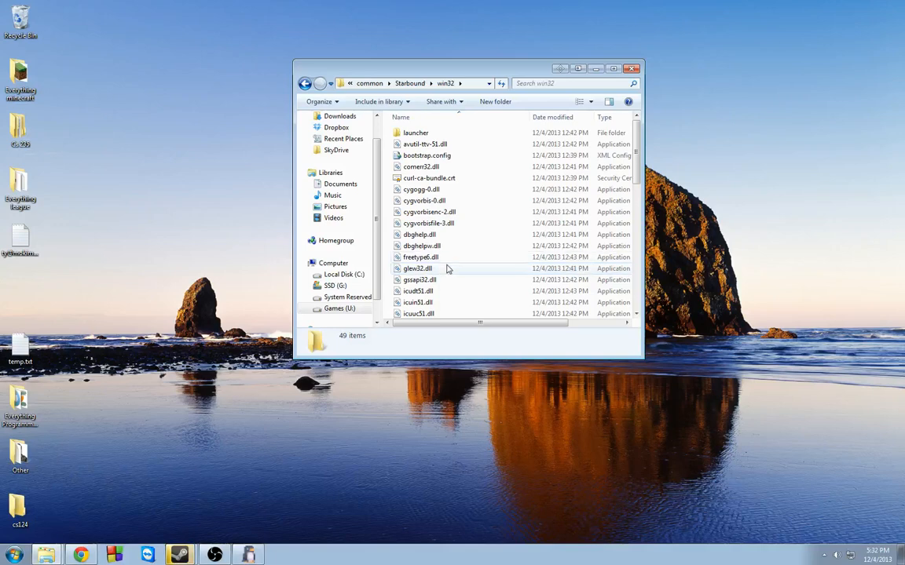
Check 'Run this program as an administrator' in starbound.exe's Compatibility properties.
scroll(down, 3)
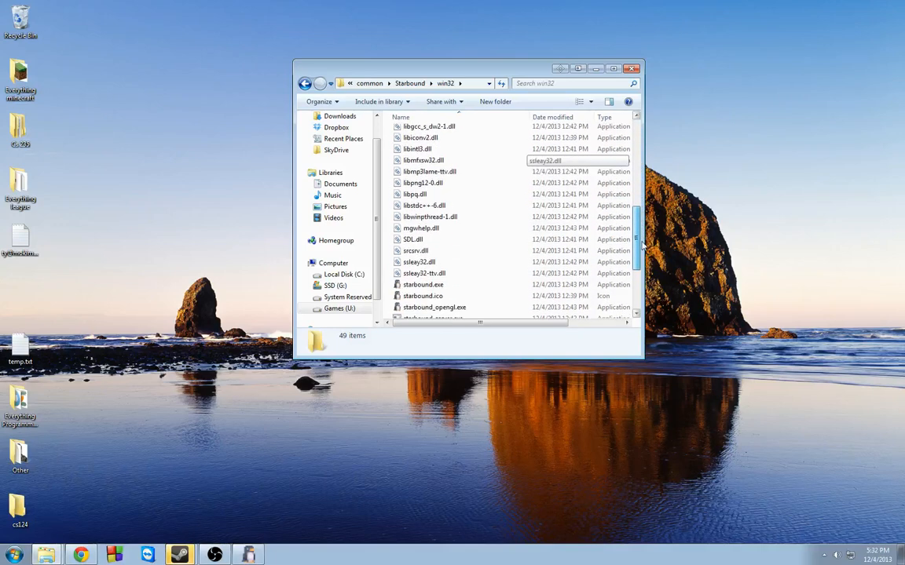
click(424, 222)
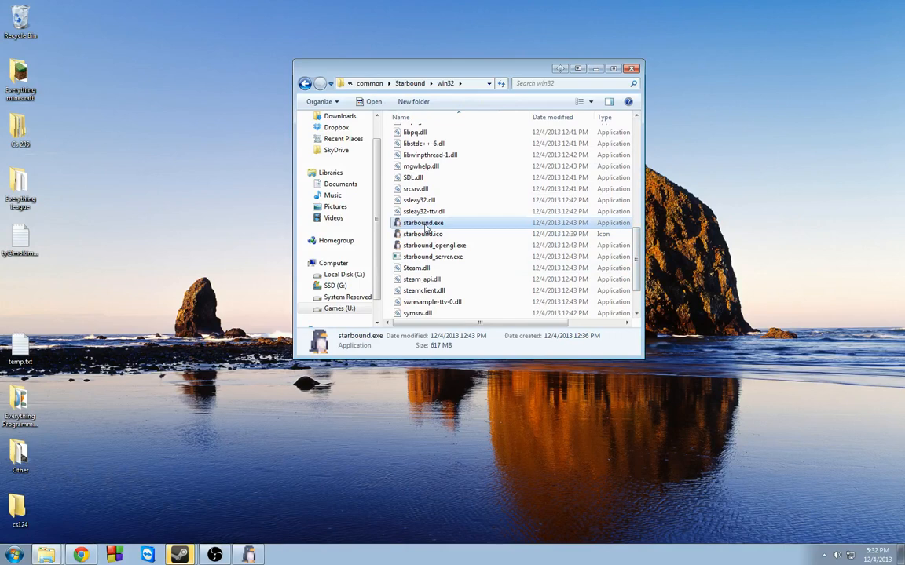
right_click(423, 222)
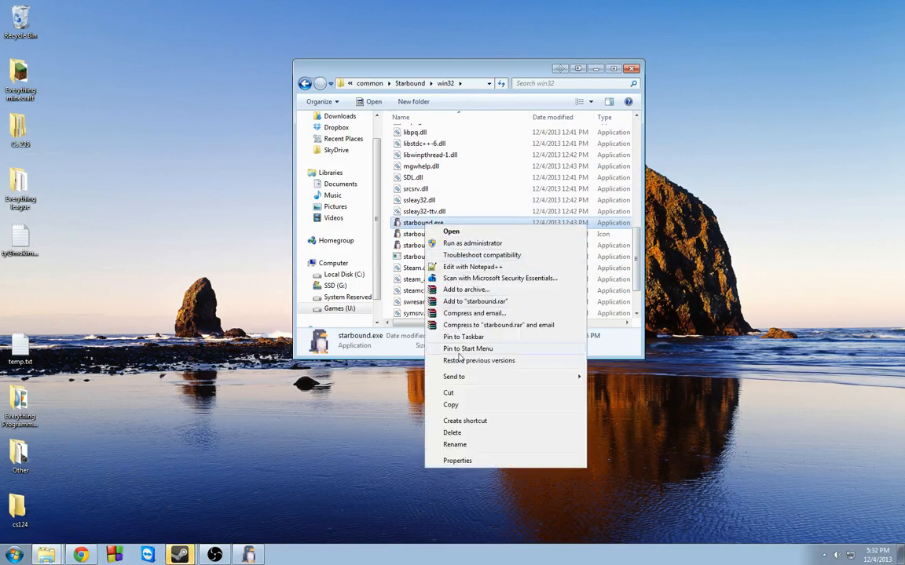
click(457, 460)
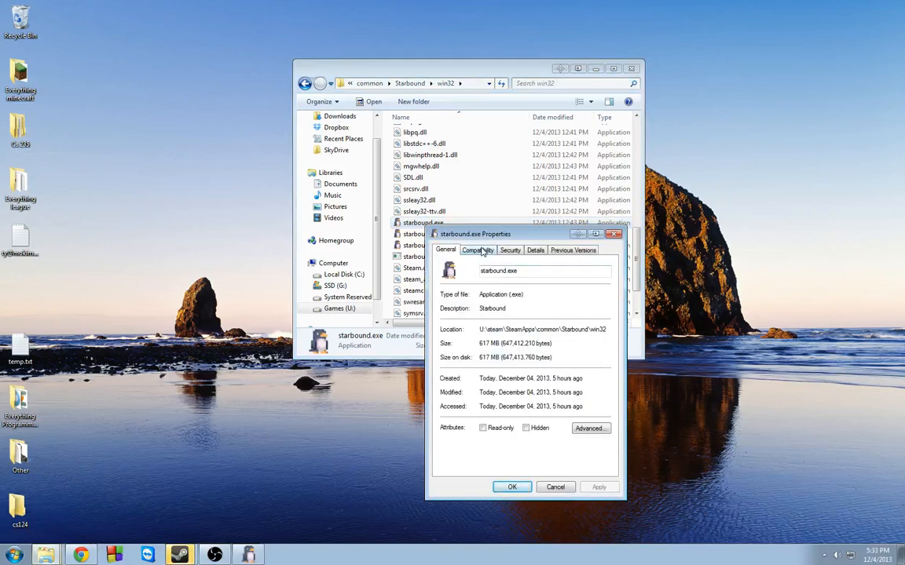
click(477, 249)
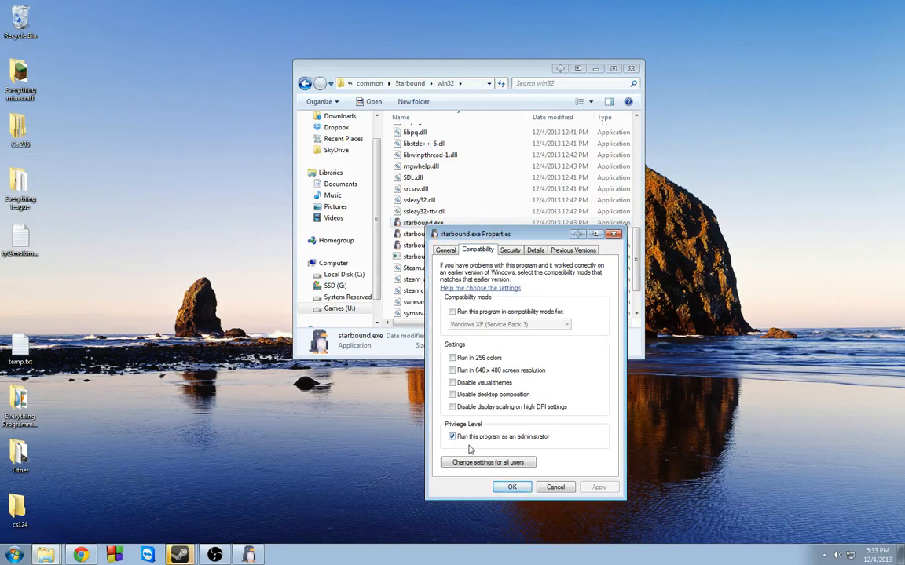
click(512, 487)
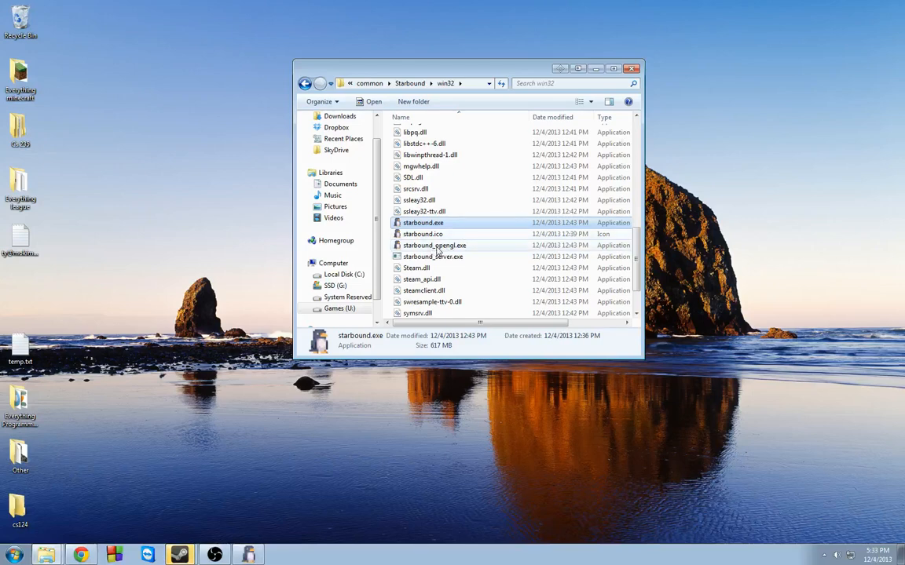
Check 'Run this program as an administrator' in starbound_opengl.exe's Compatibility settings and confirm.
click(434, 245)
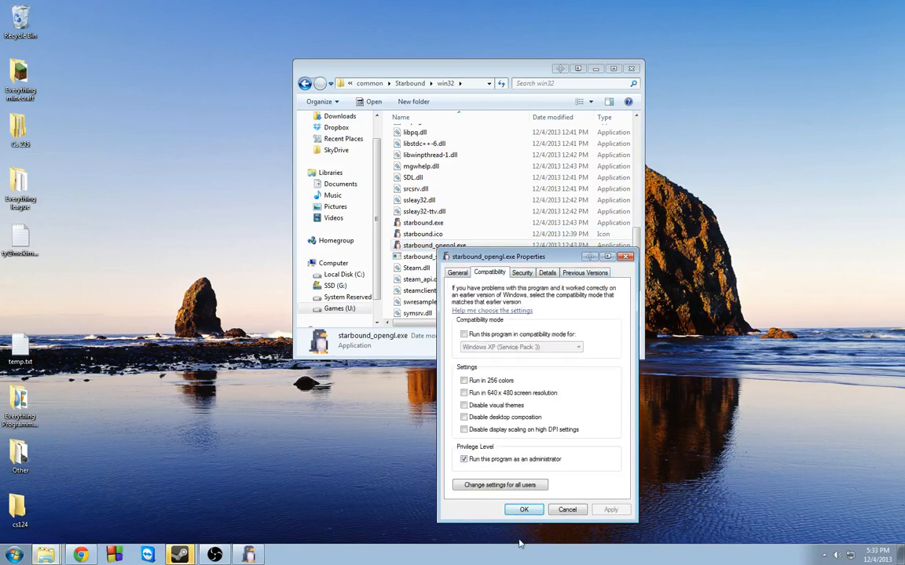
click(524, 510)
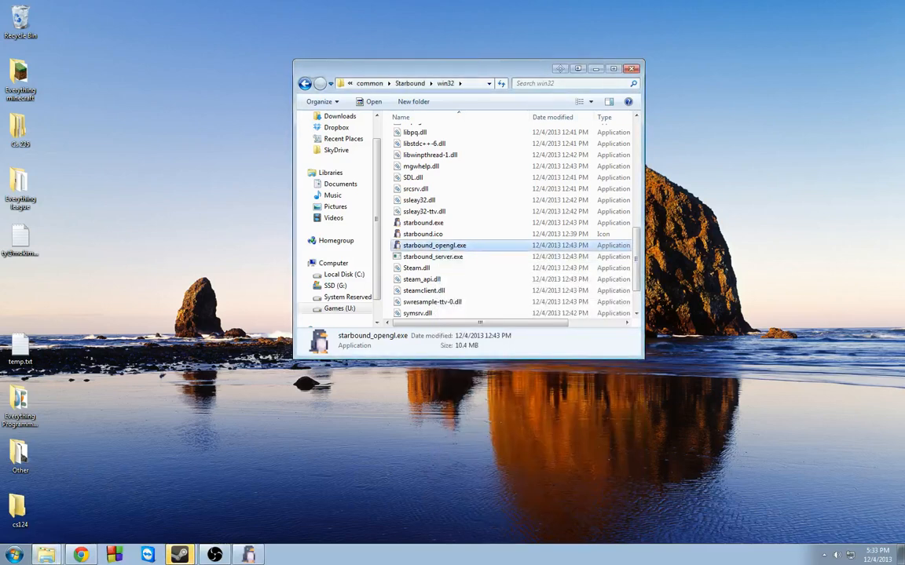
mouse_move(501, 265)
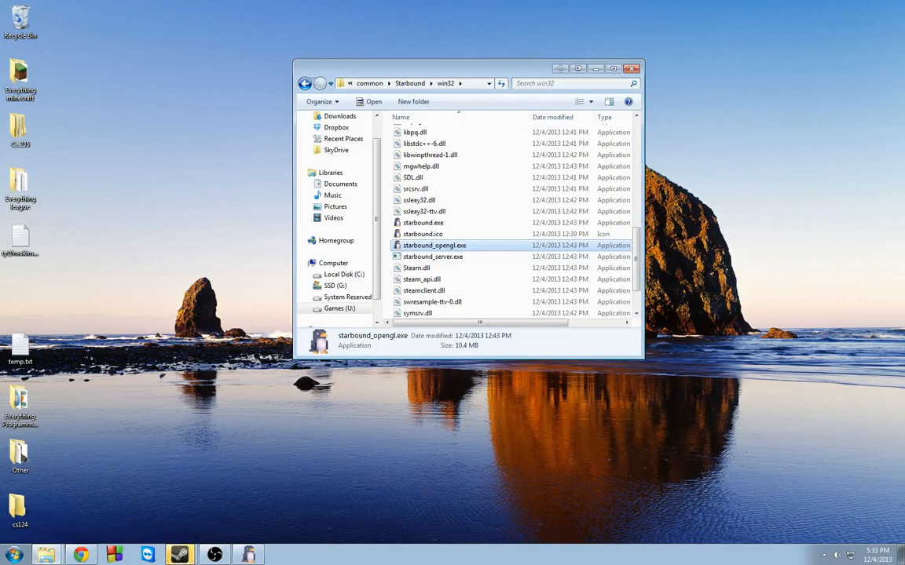
Open starbound_server.exe's Properties to enable running it as administrator.
scroll(down, 3)
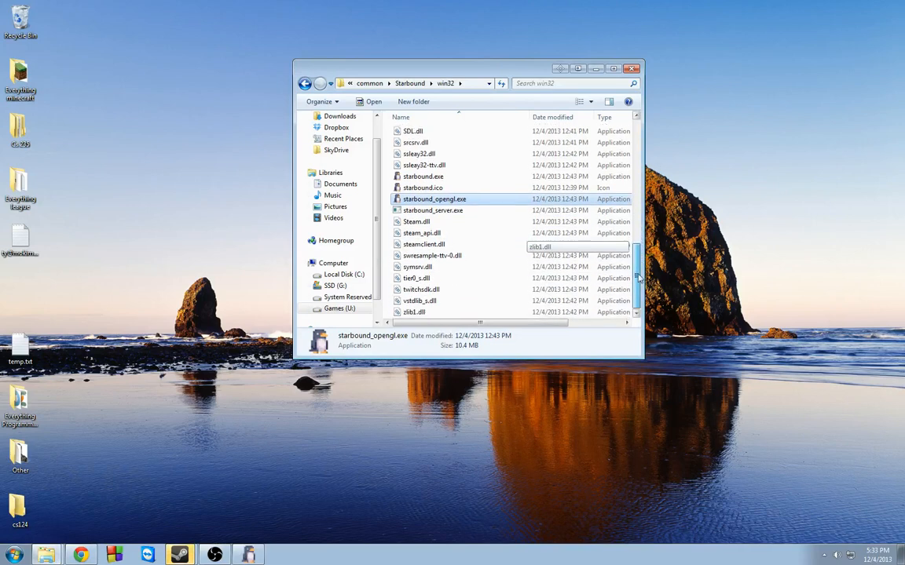
scroll(up, 3)
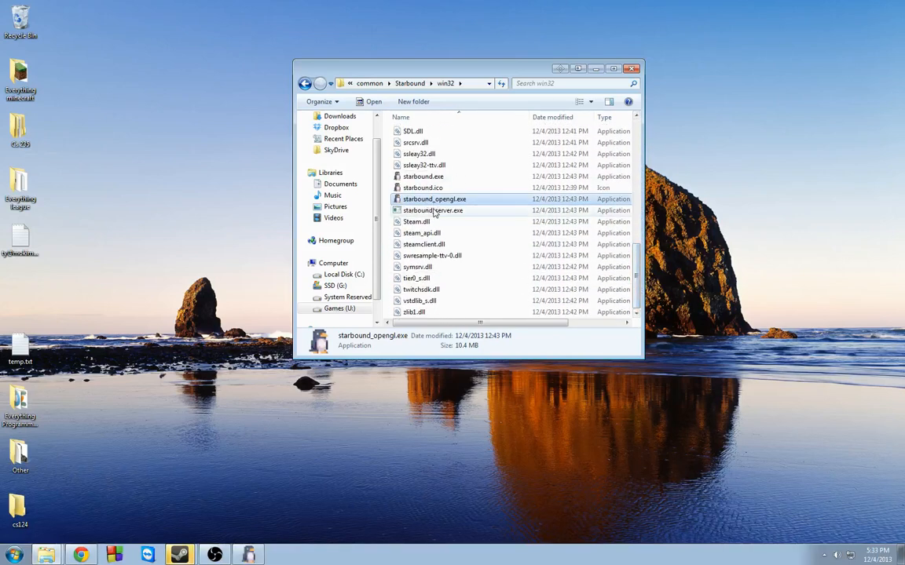
right_click(432, 209)
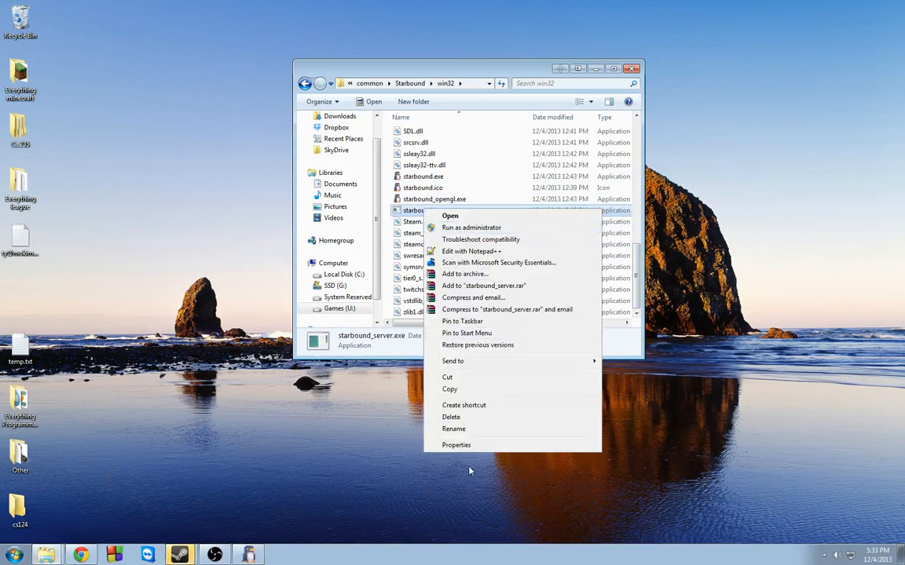
click(456, 445)
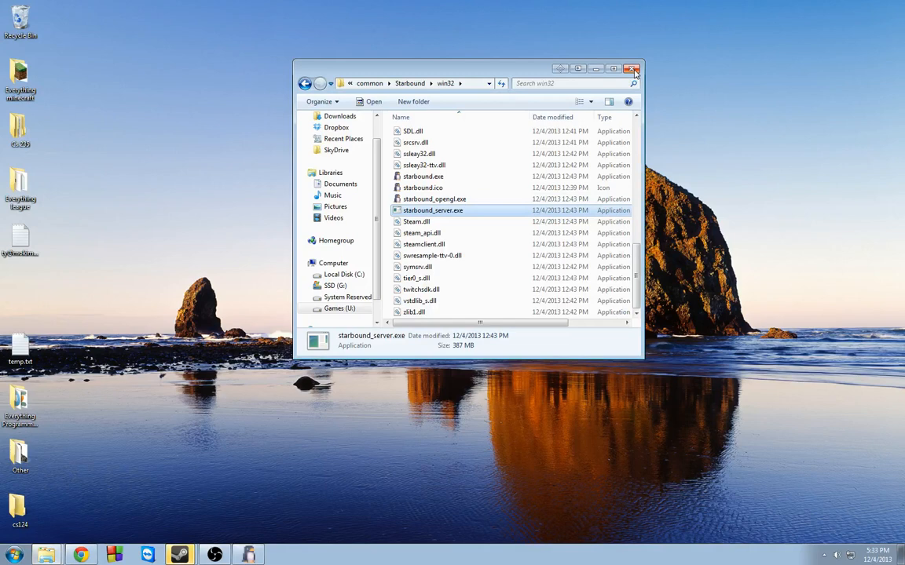
mouse_move(428, 151)
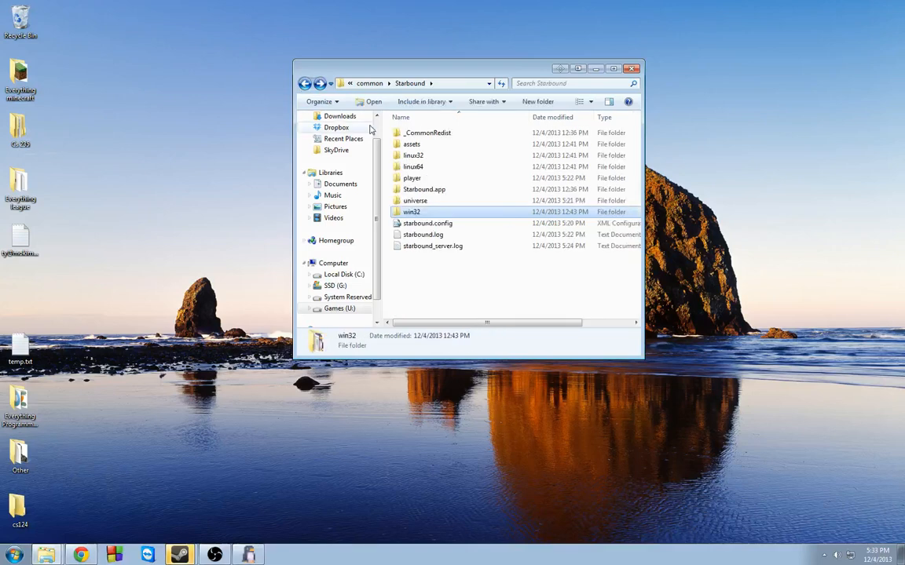
Open the assets folder and select server.config.
double_click(412, 144)
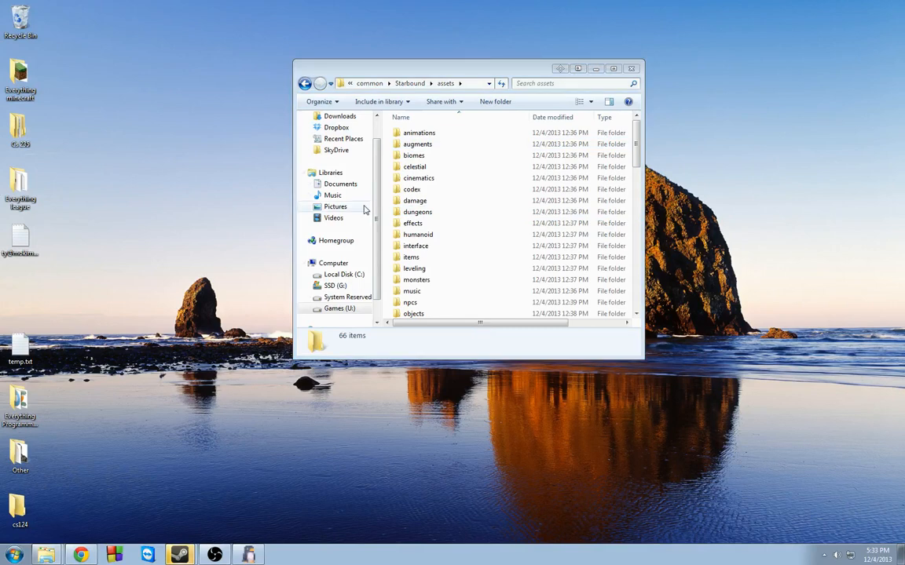
scroll(down, 3)
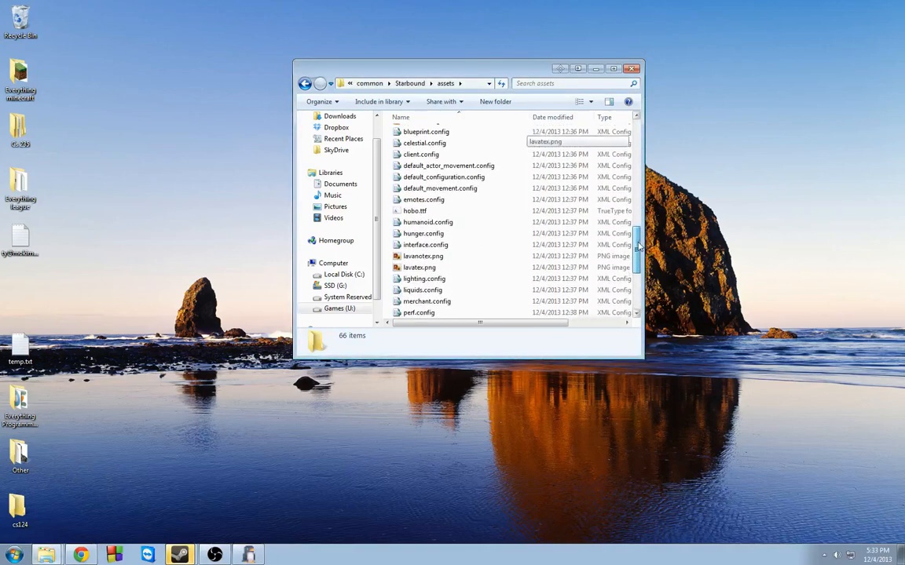
scroll(down, 3)
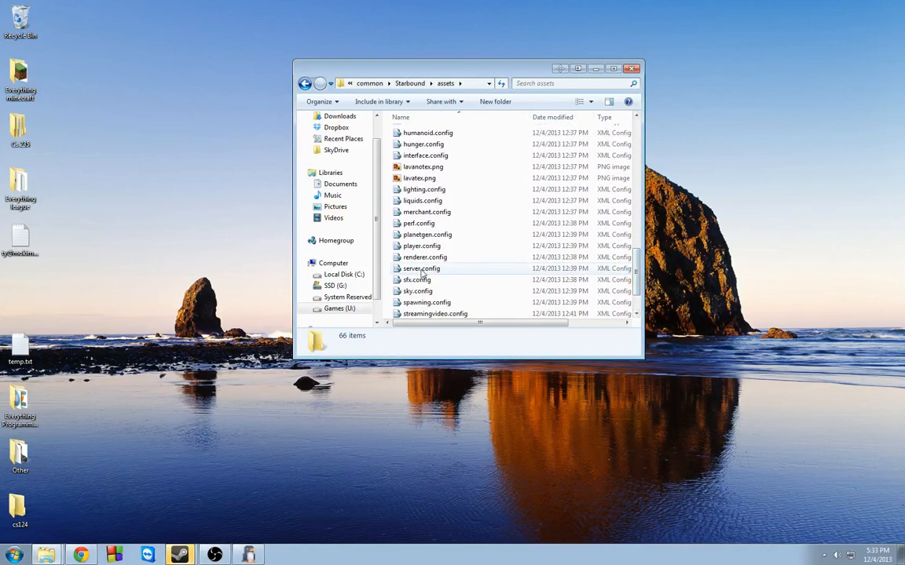
click(421, 268)
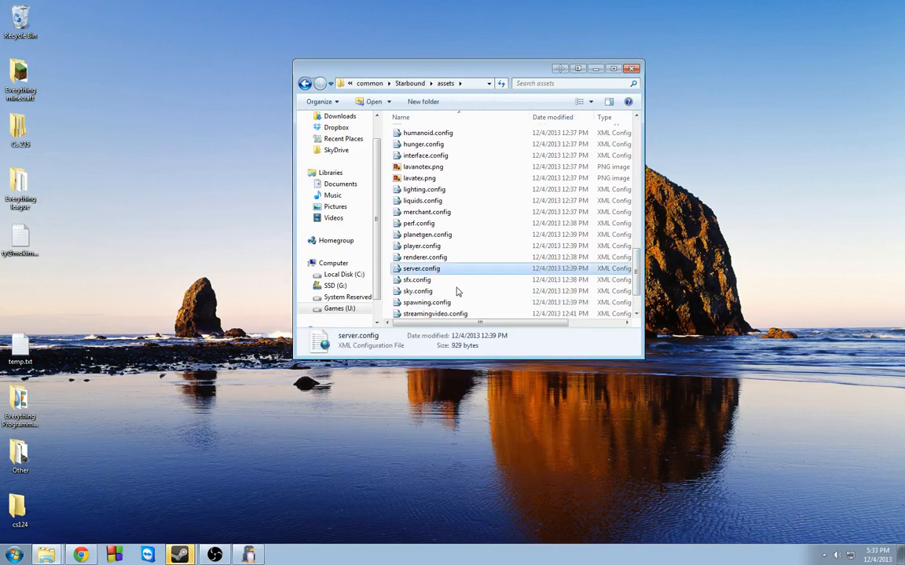
Open server.config in Notepad++, find 'upnp' and change upnpPortForwarding to false.
double_click(421, 267)
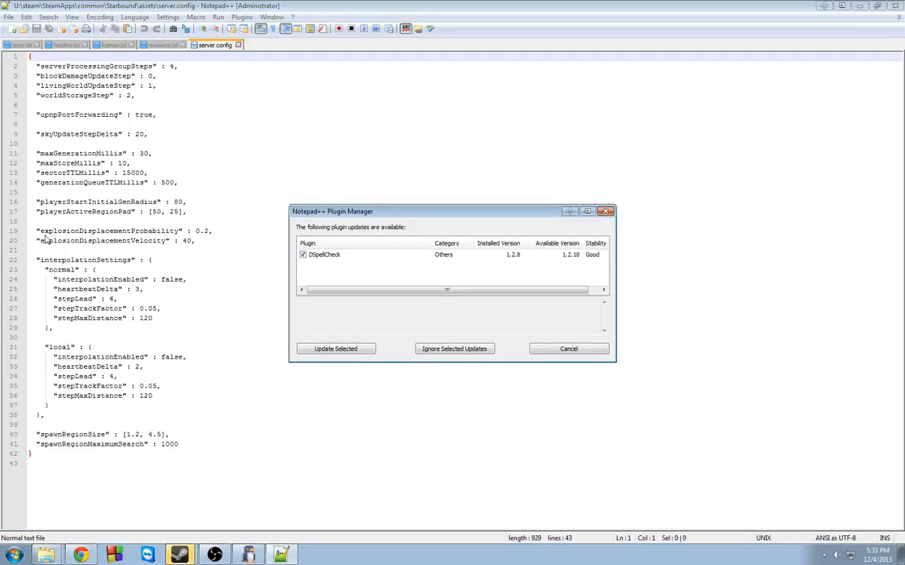
mouse_move(605, 211)
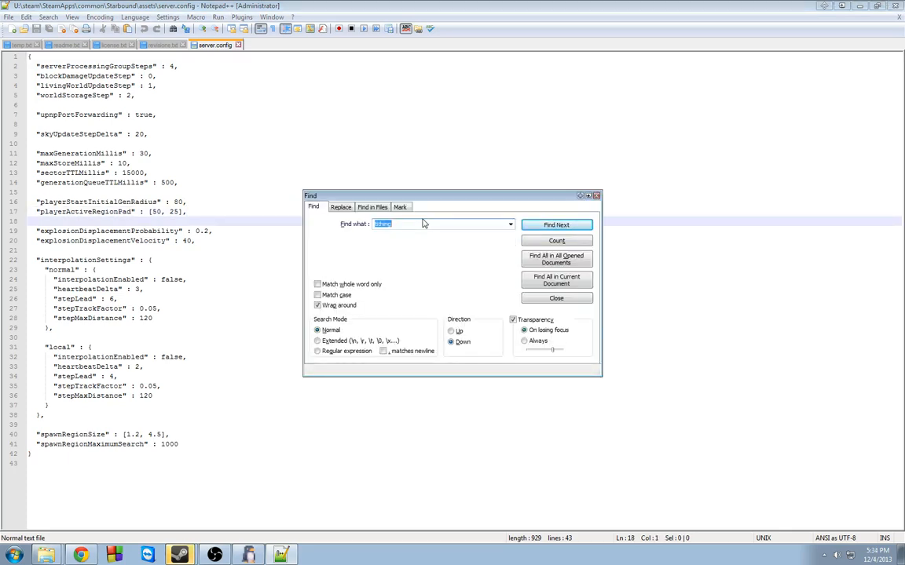
text(upn)
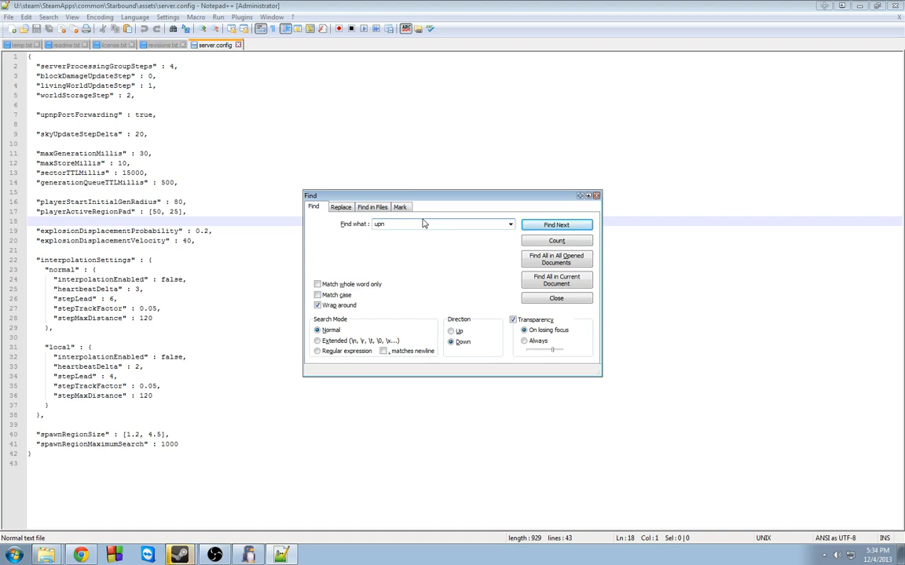
text(p)
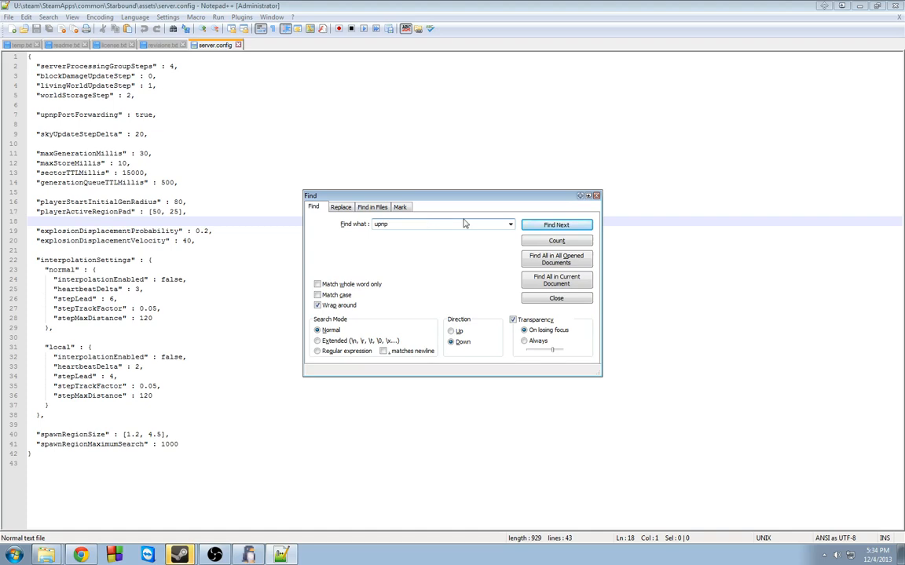
click(556, 225)
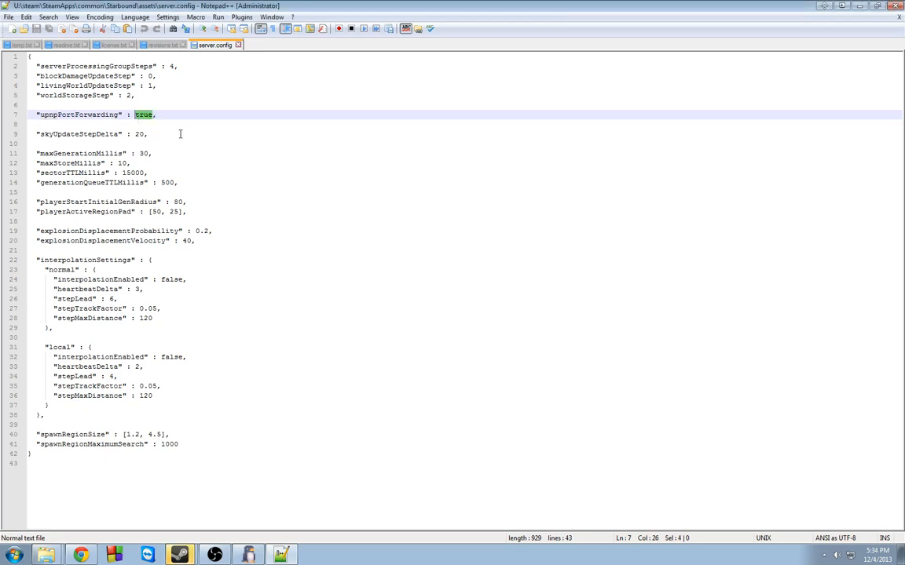
text(false)
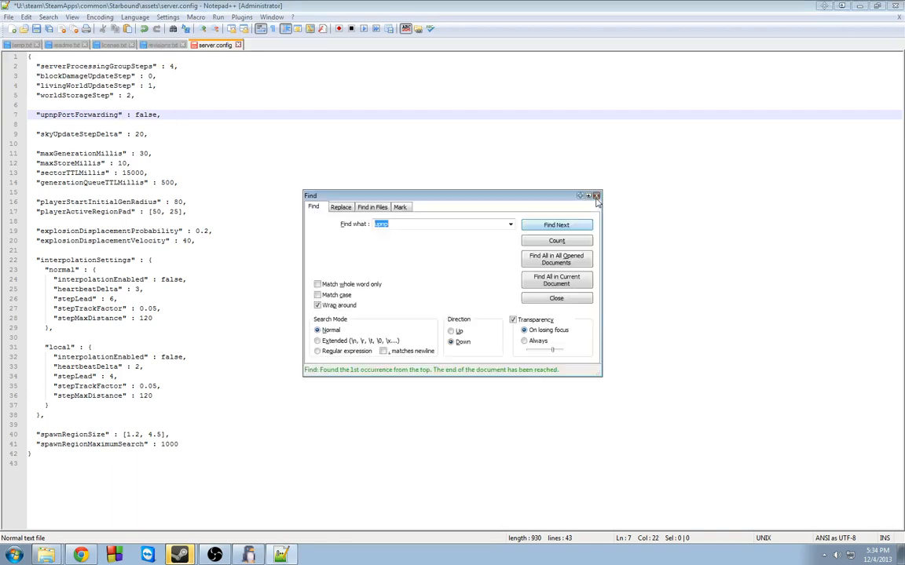
Dismiss the search box, save server.config and close Notepad++.
click(596, 196)
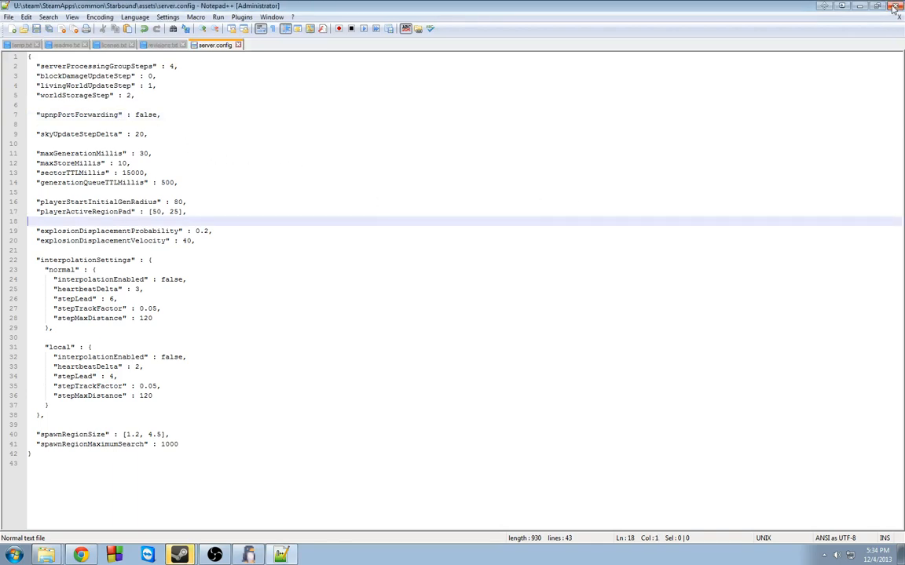
click(271, 17)
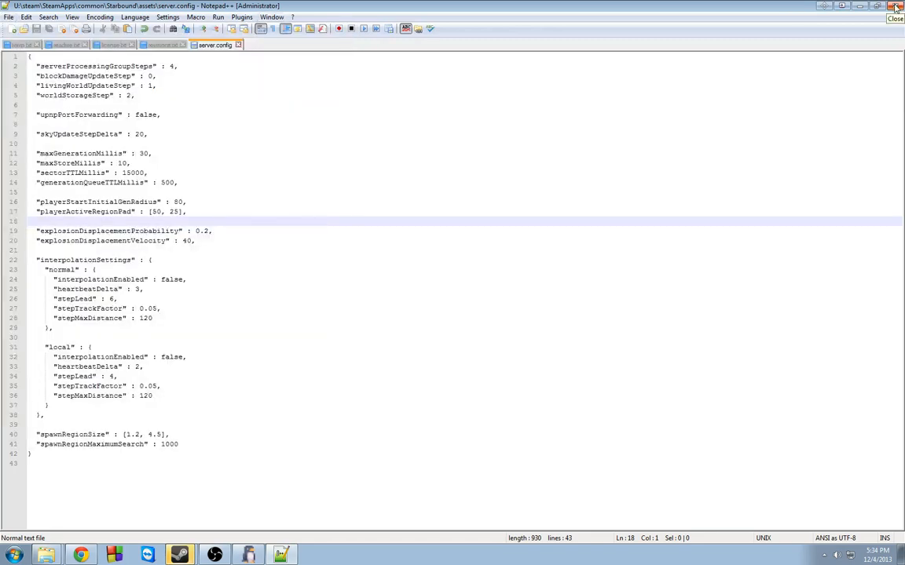
click(881, 5)
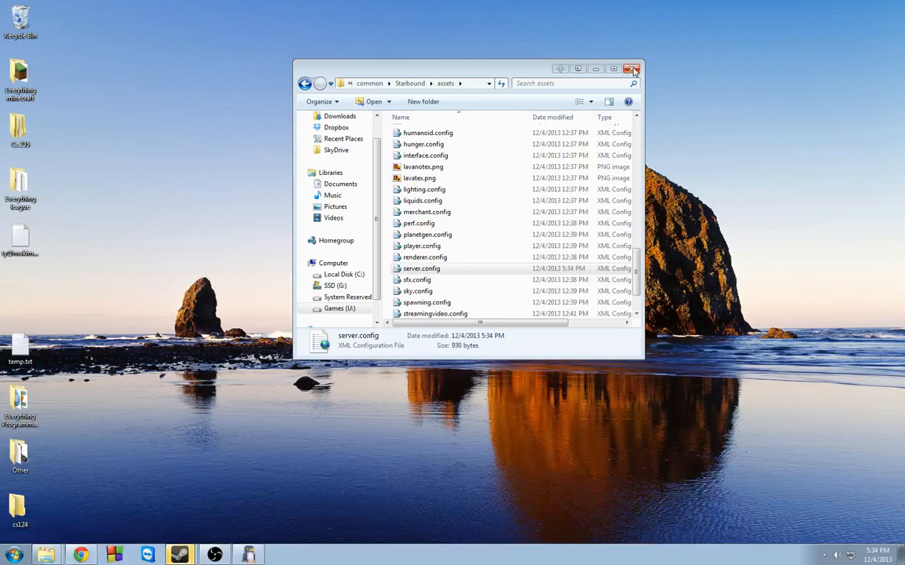
mouse_move(632, 70)
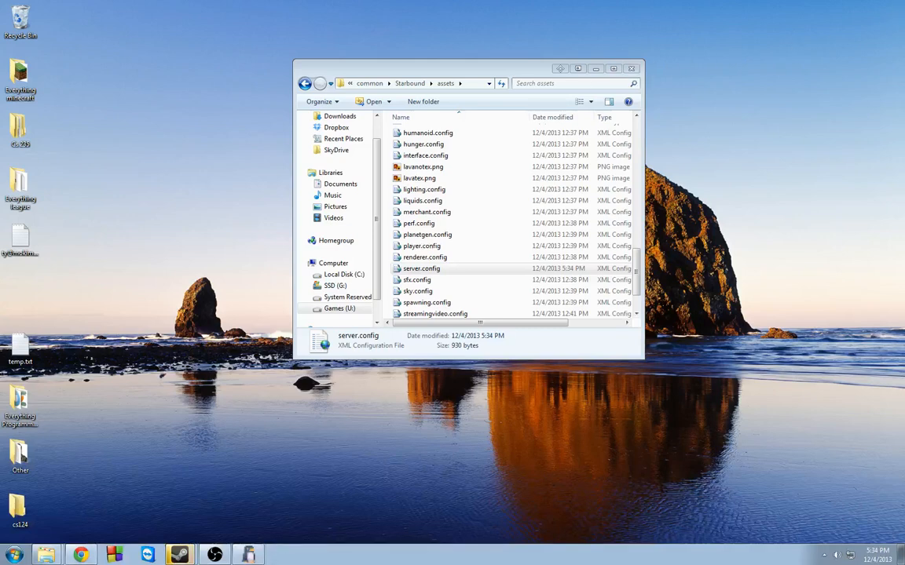
mouse_move(329, 450)
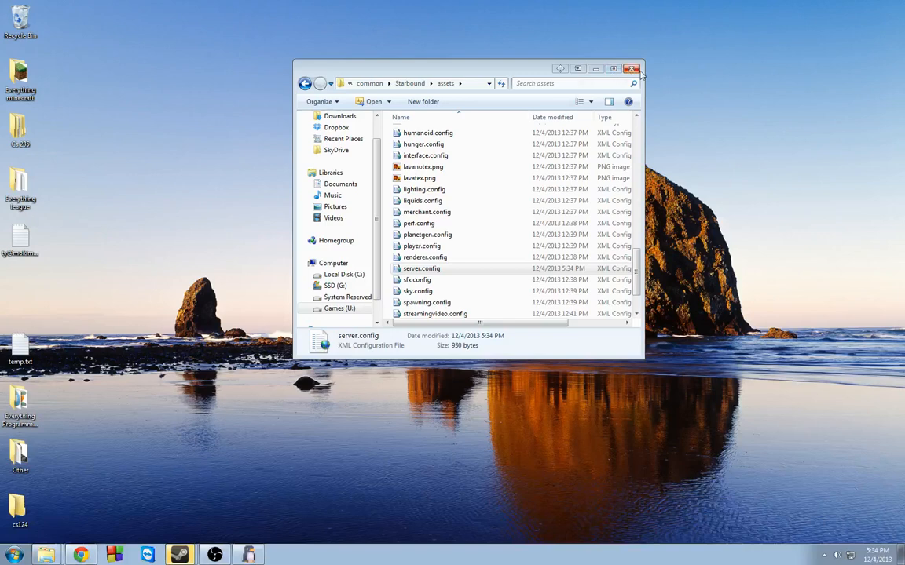
Close the assets Explorer window to return to the desktop.
click(633, 68)
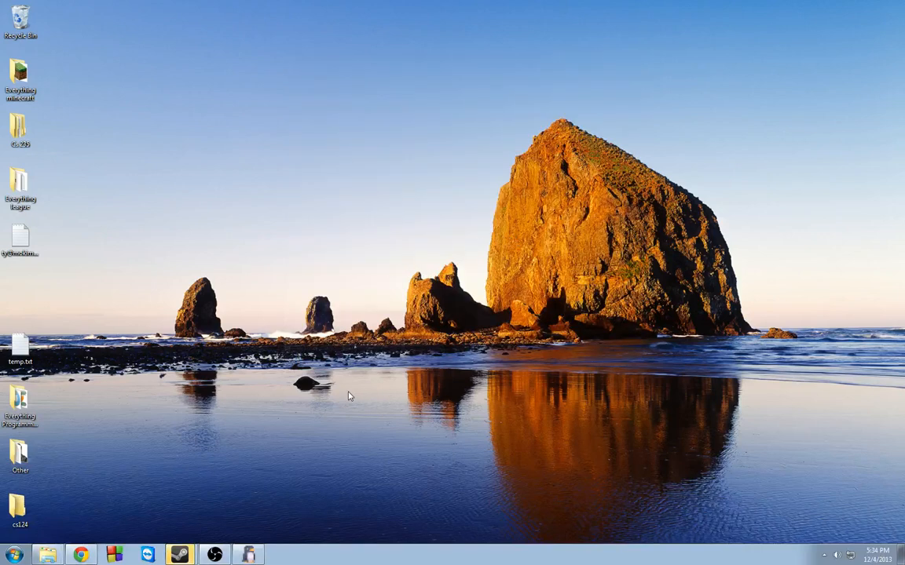
mouse_move(350, 395)
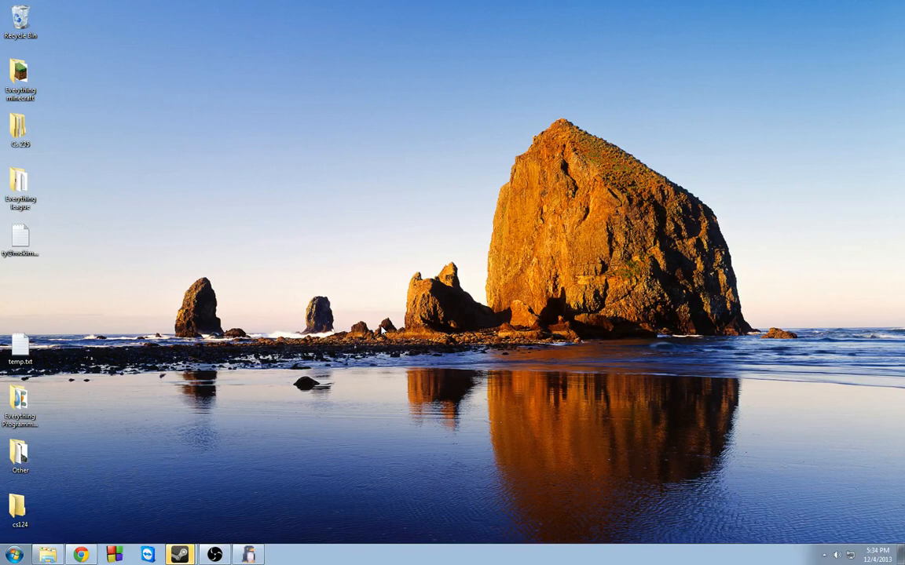
mouse_move(342, 402)
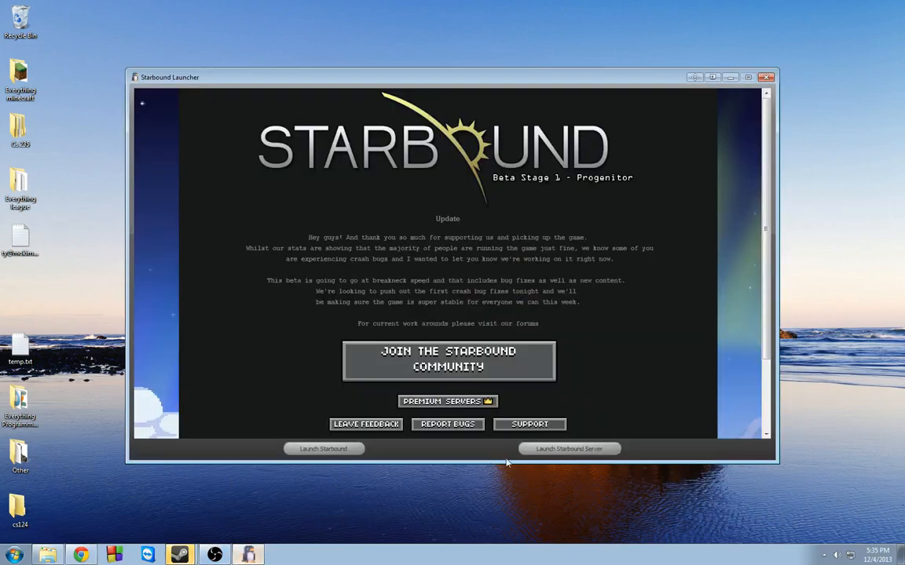
Click 'Launch Starbound Server' in the launcher to open the loading server console.
click(323, 448)
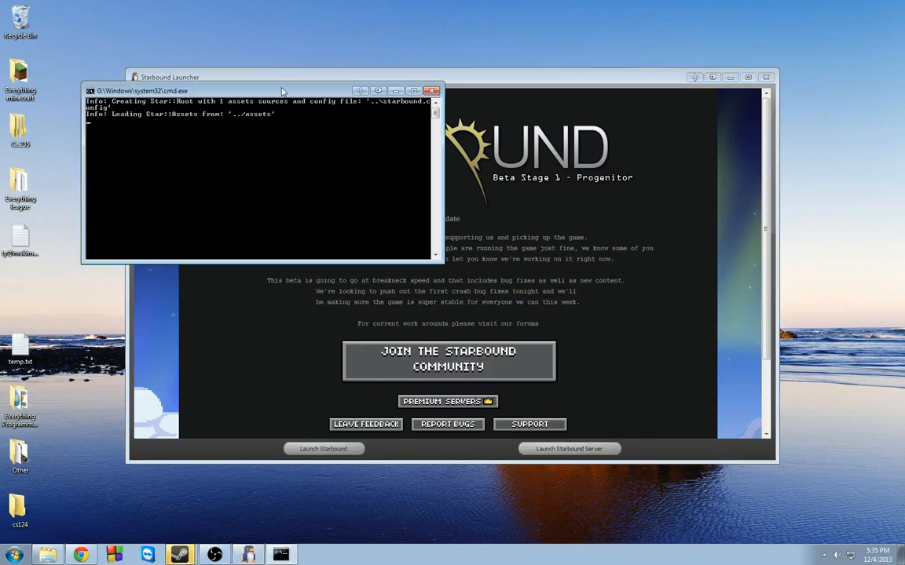